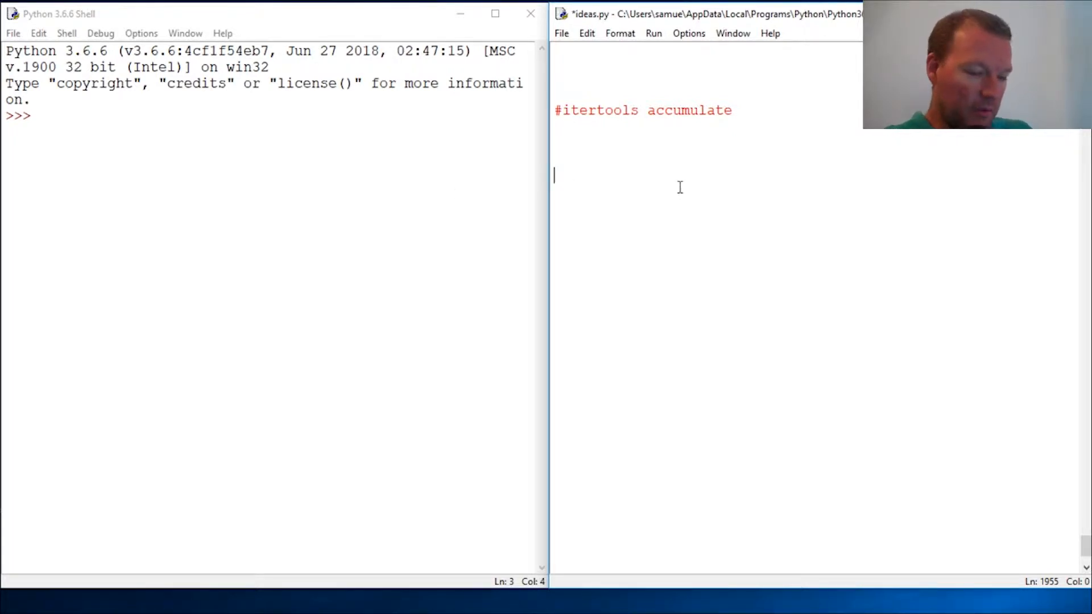
Step: Add 'from itertools import accumulate' under the comment, then save and run ideas.py
type("from")
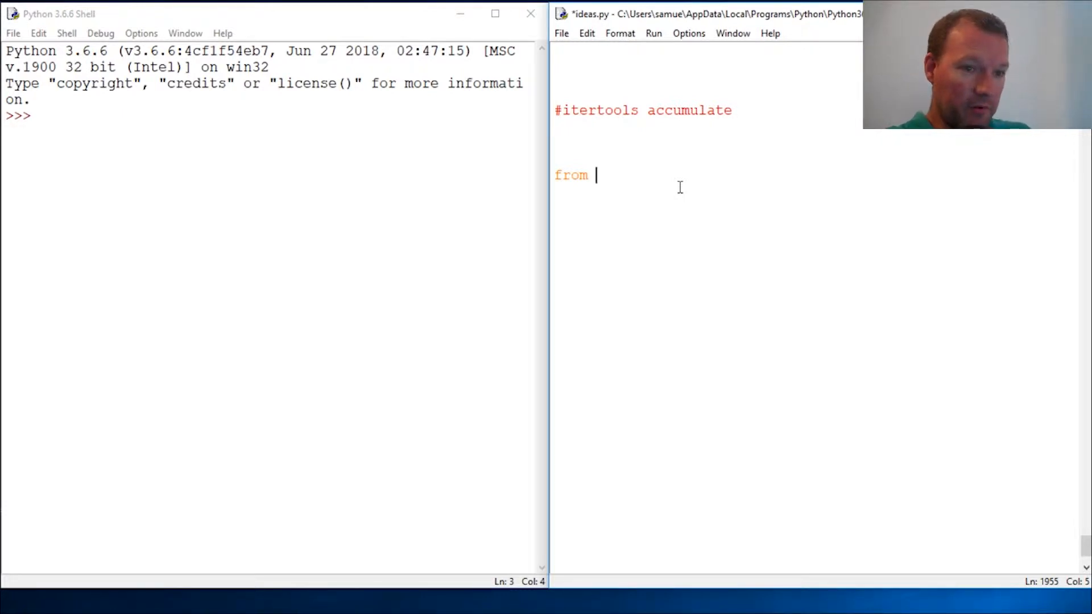
type("itertools")
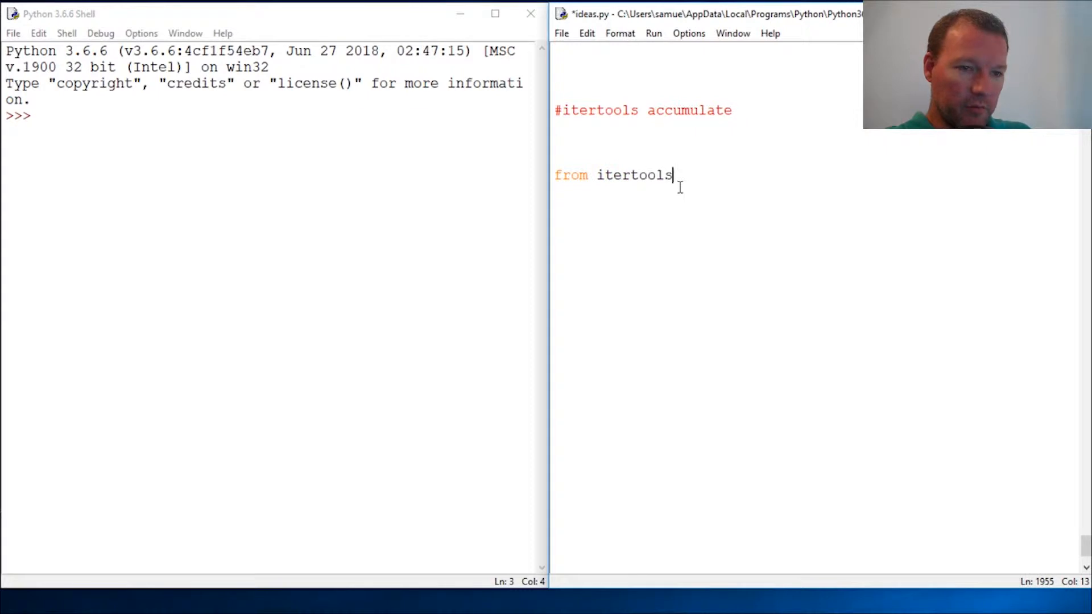
type("import")
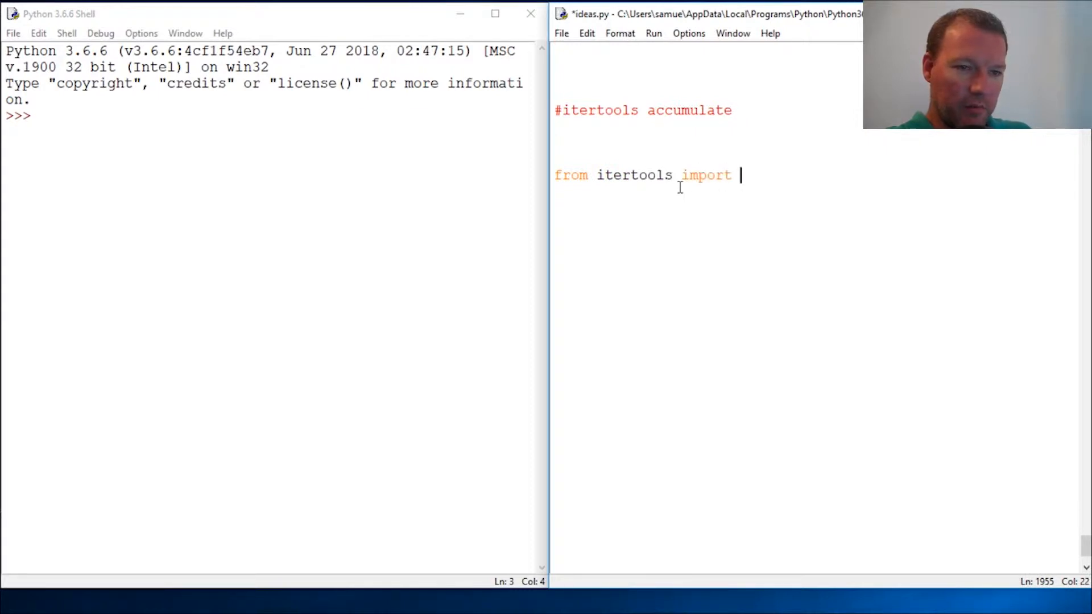
type("accuml")
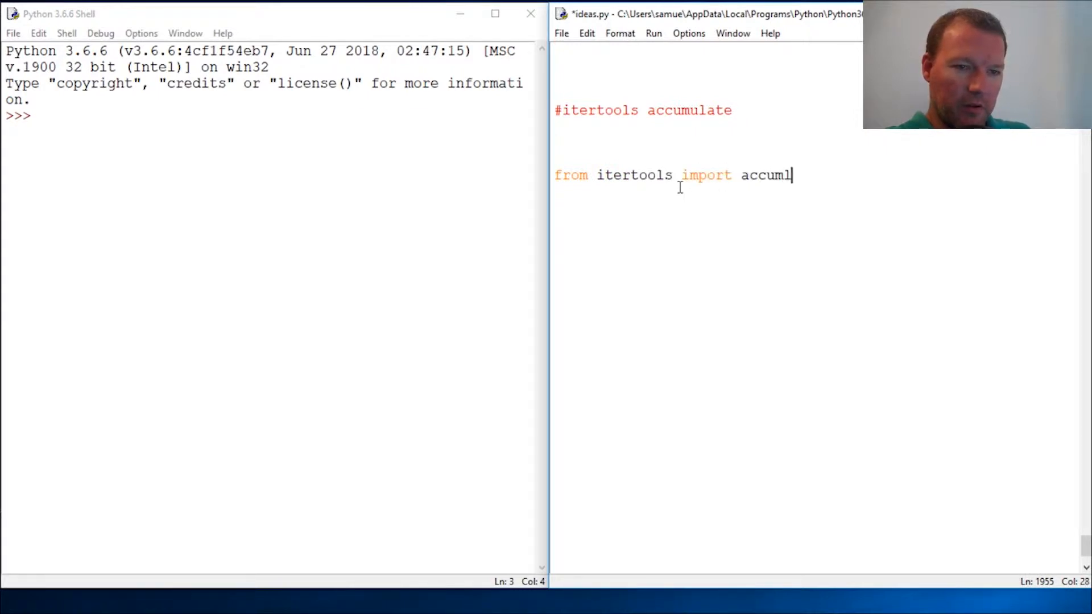
type("ate")
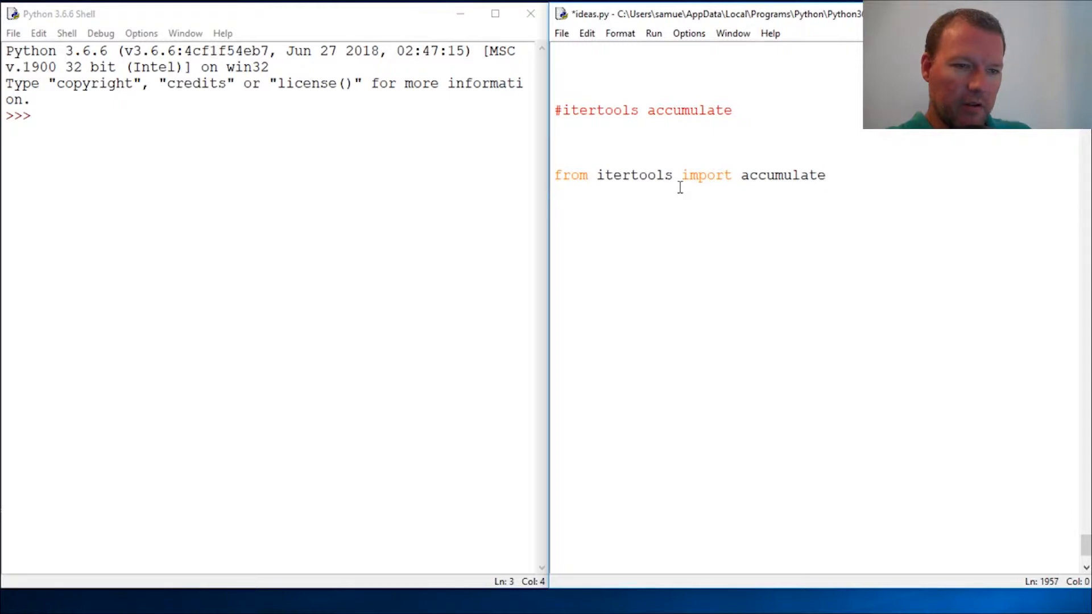
key("enter")
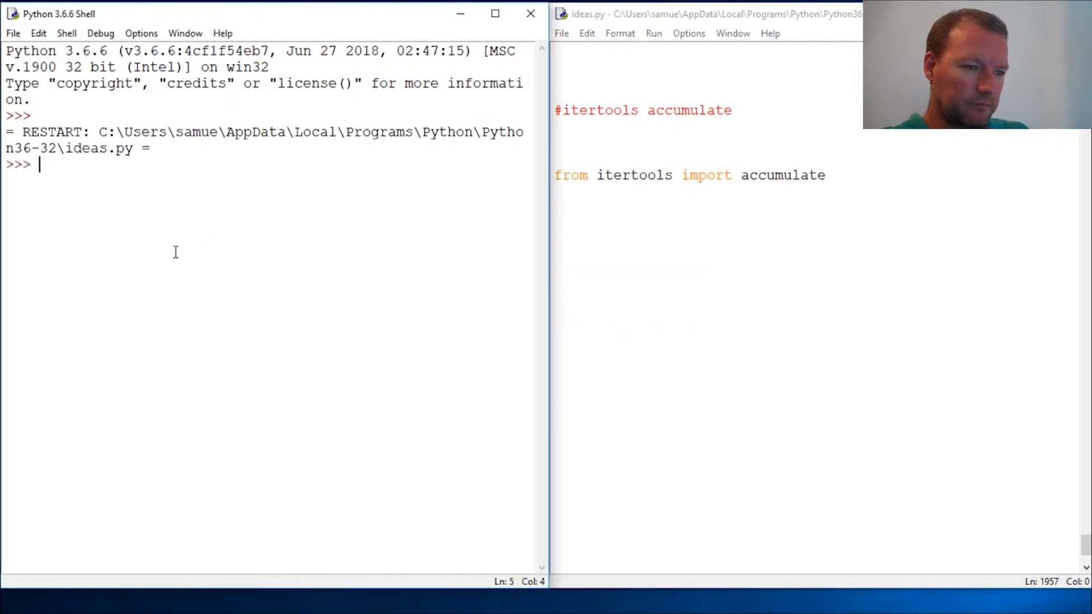
Step: Display help(accumulate) in the shell and highlight its optional 'func' argument
type("help(")
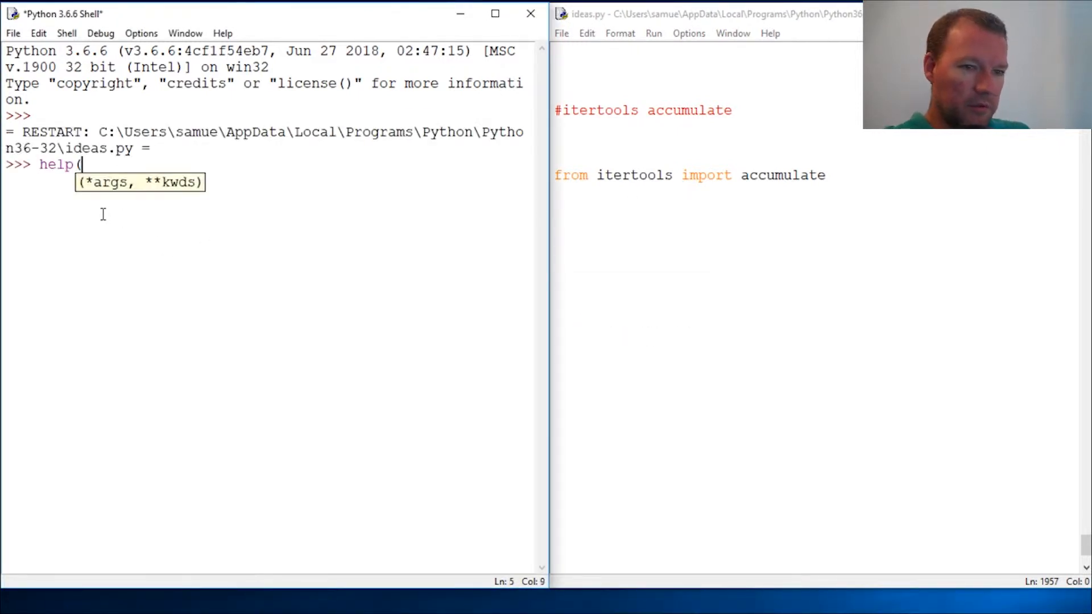
type("accuml")
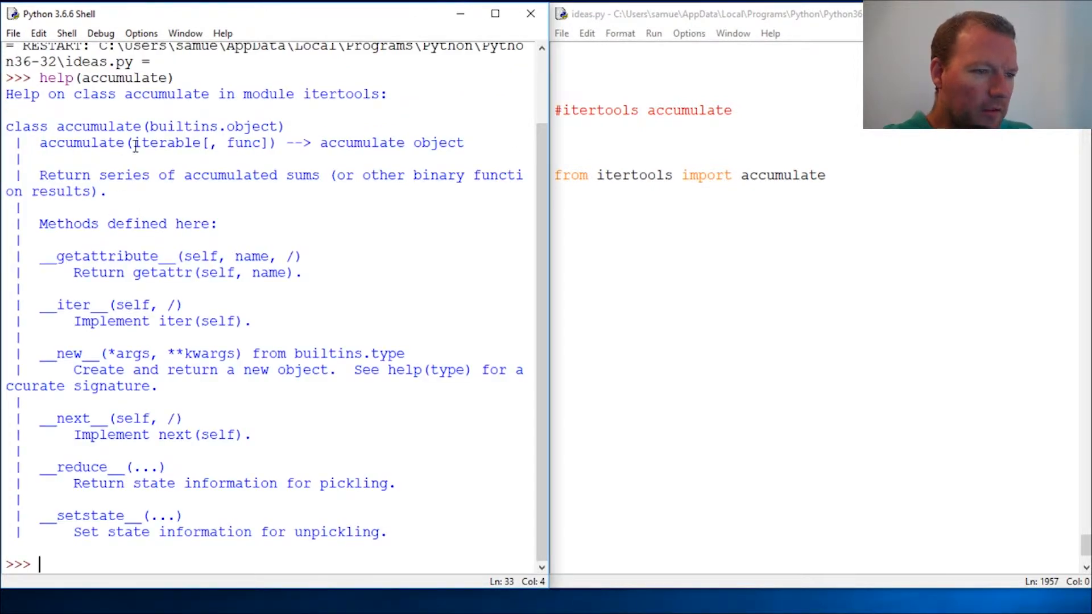
double_click(248, 143)
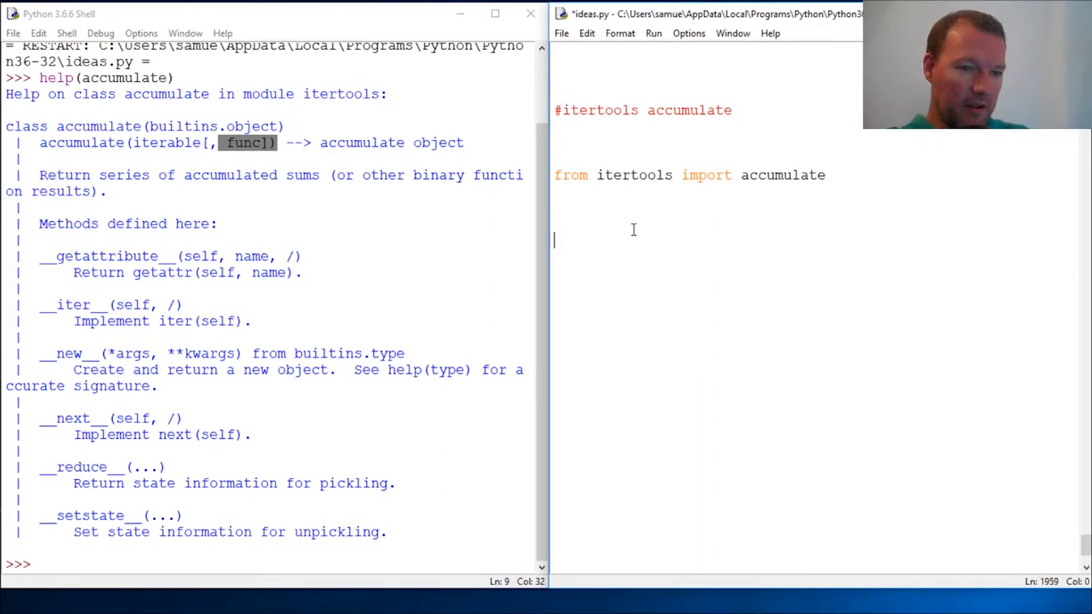
Step: Add the line x = list(range(5)) and rerun the script
type("x =")
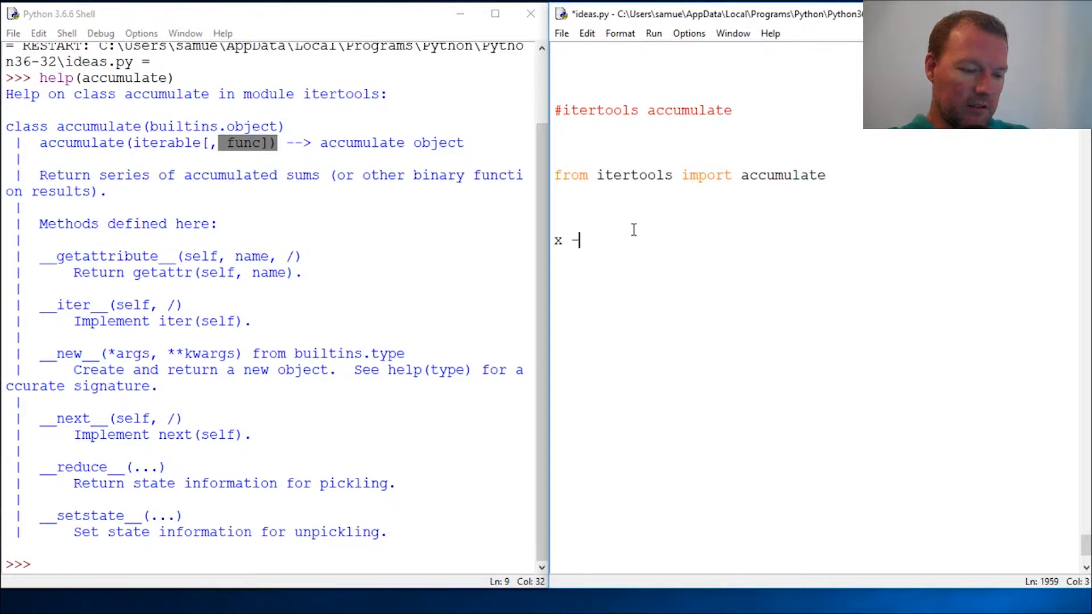
type("= lis")
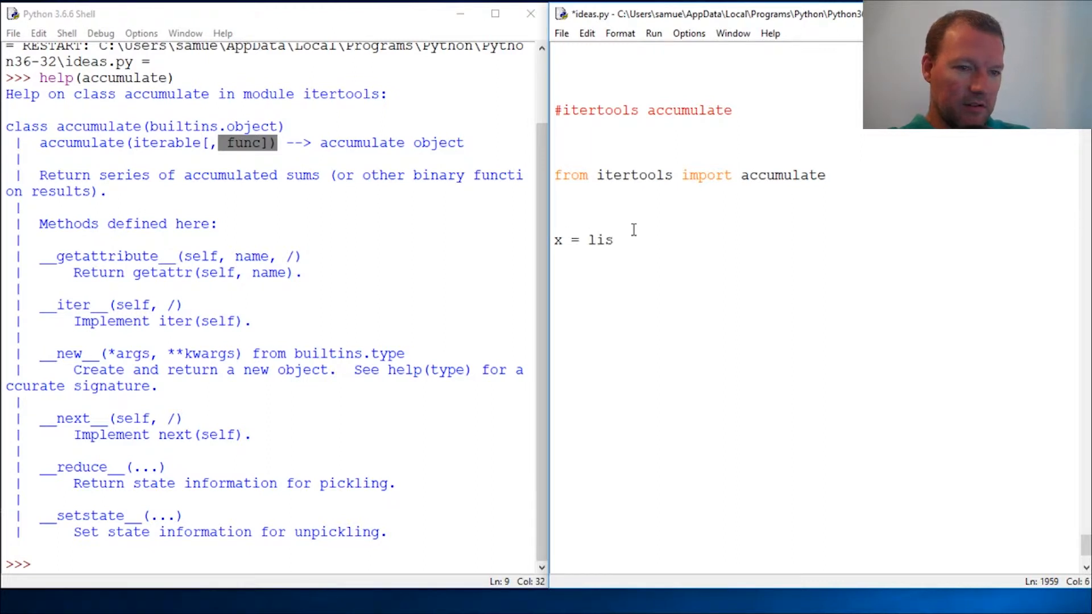
type("t(range(")
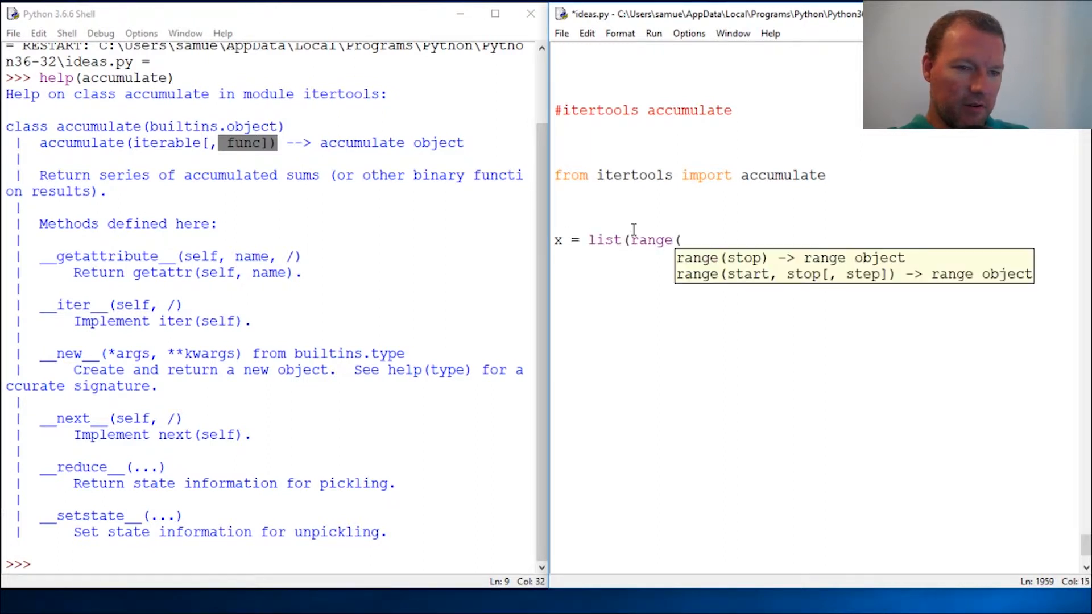
type("5")
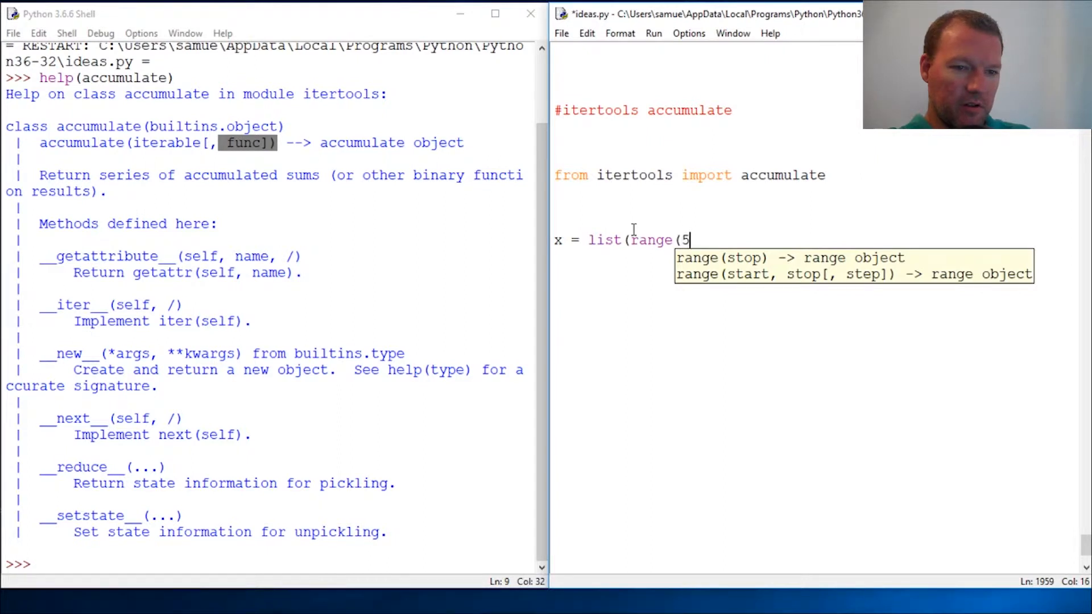
key("enter")
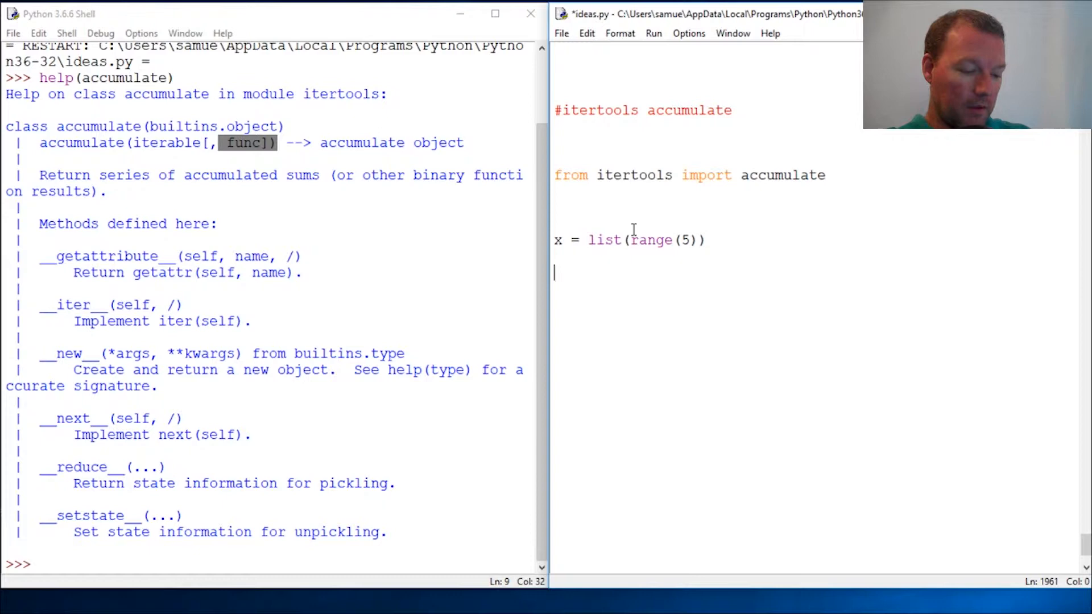
key("F5")
type("x")
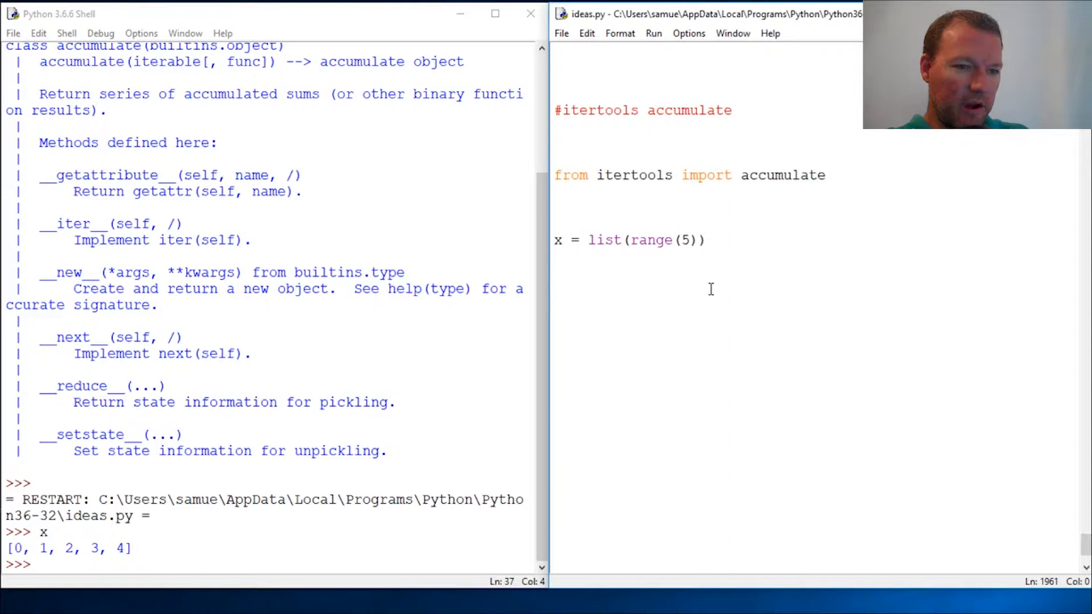
Step: Start an accumulate( call, then undo the unfinished line
type("acc")
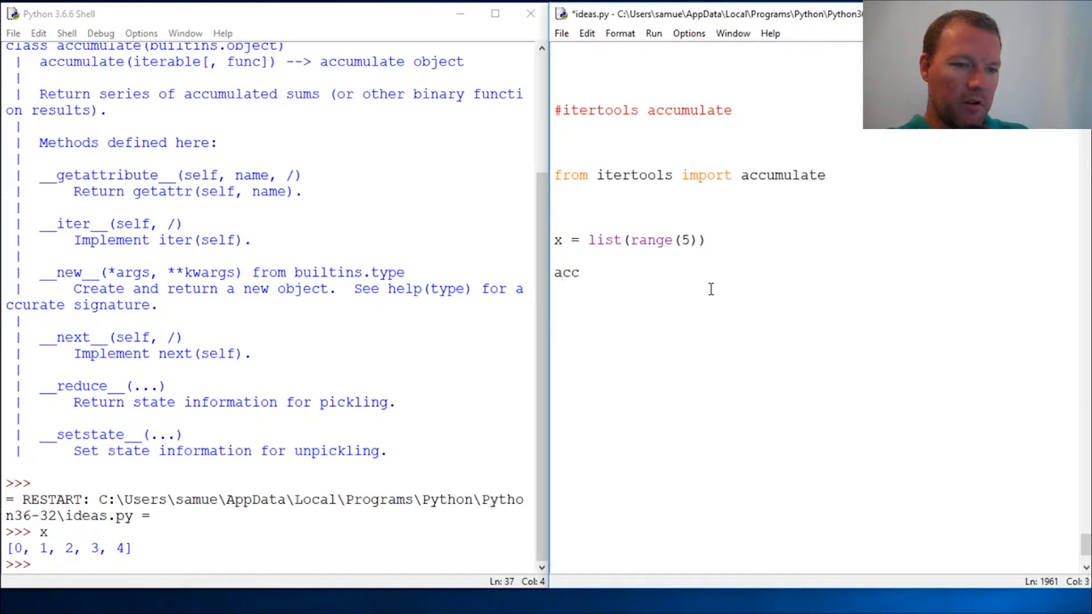
type("ml")
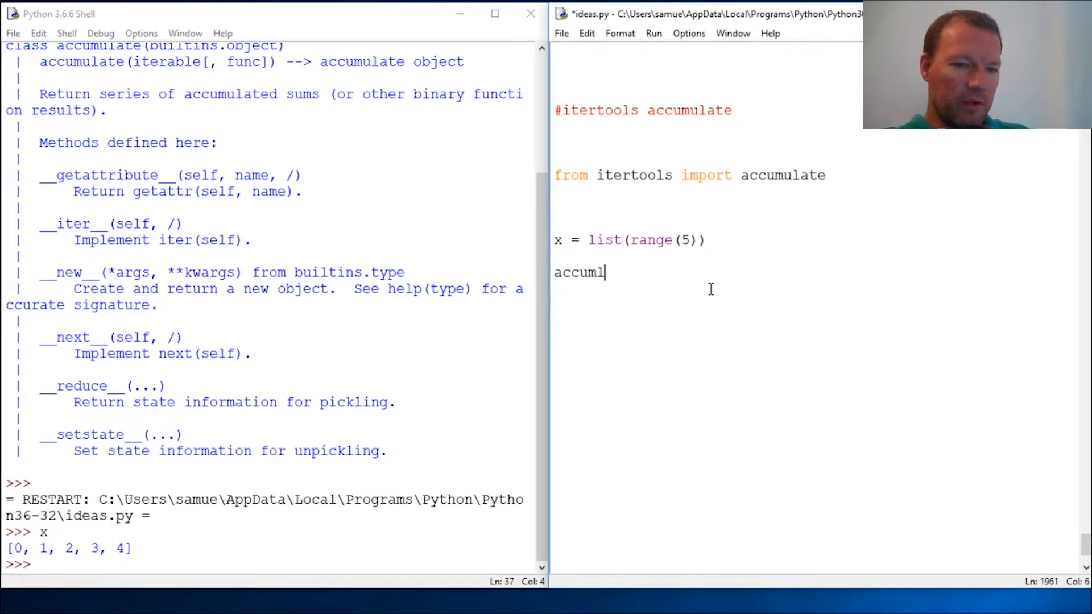
type("ate")
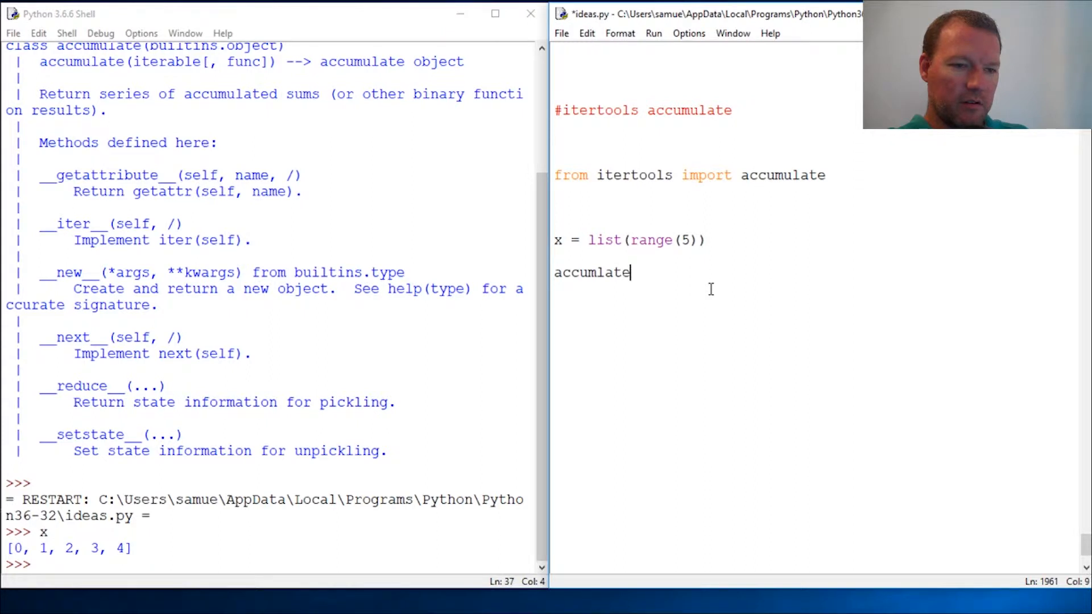
type("(")
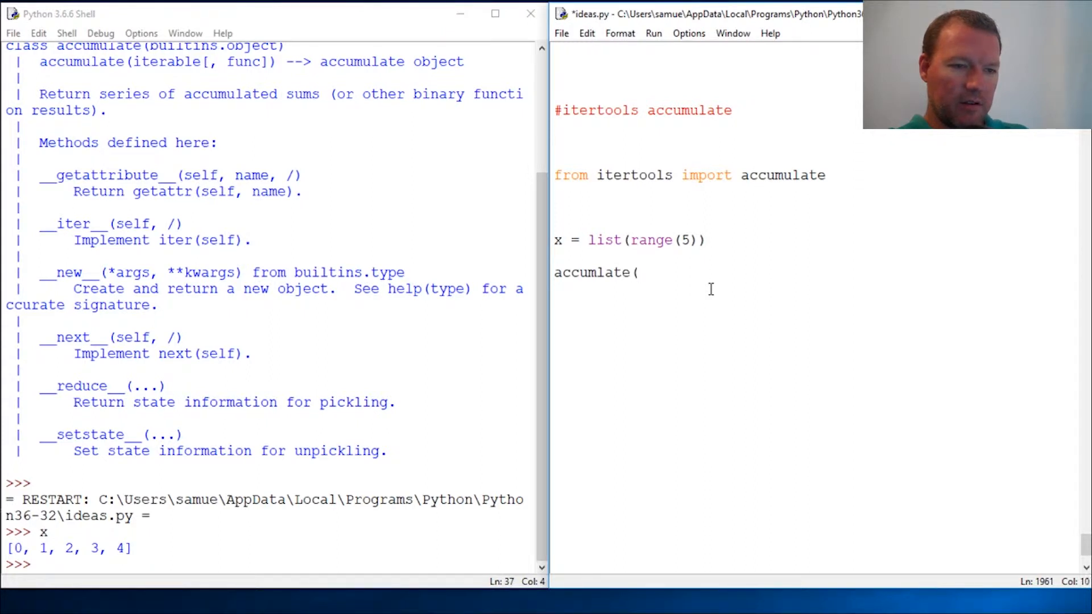
key("ctrl+z")
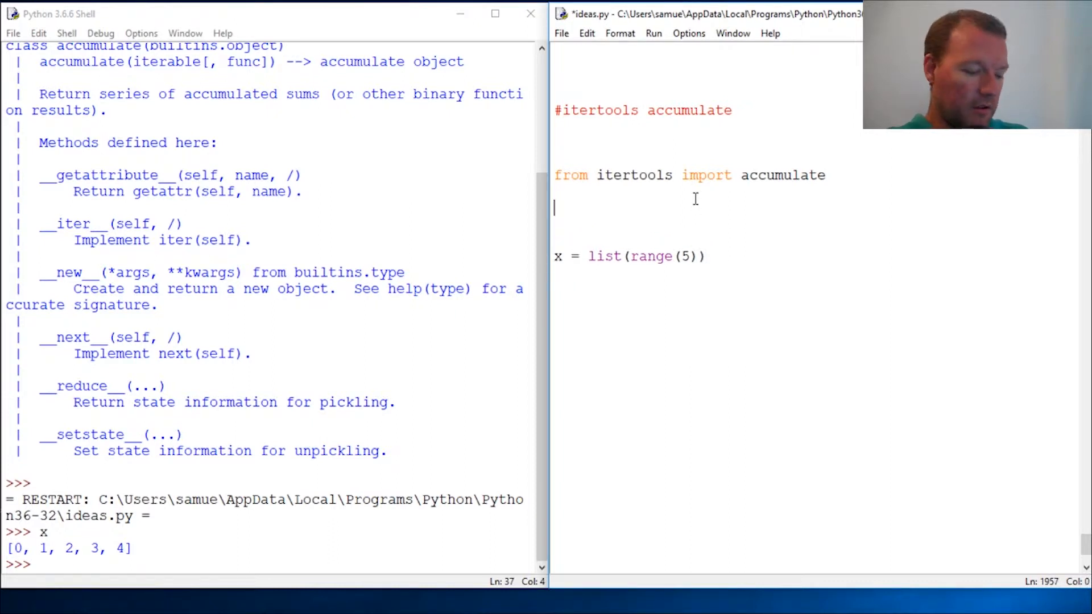
Step: Add 'import operator' to ideas.py
type("import p")
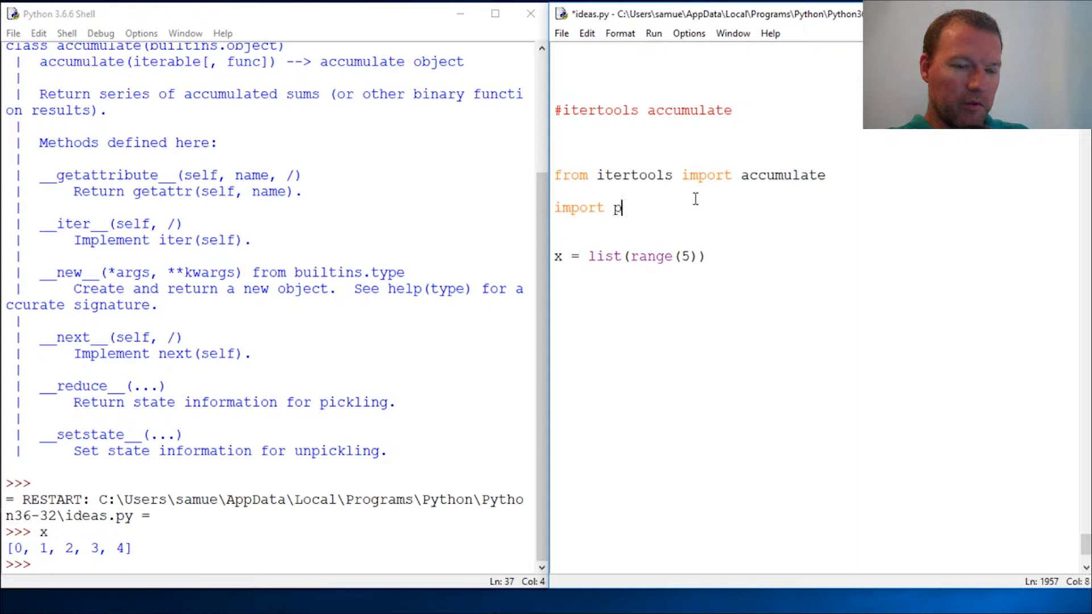
type("perator")
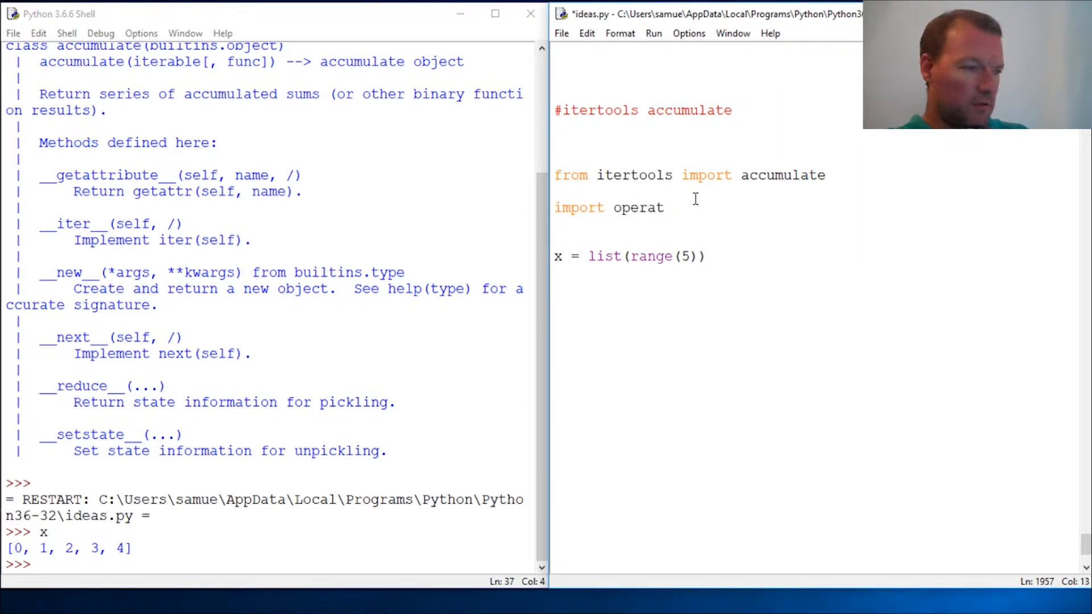
type("or")
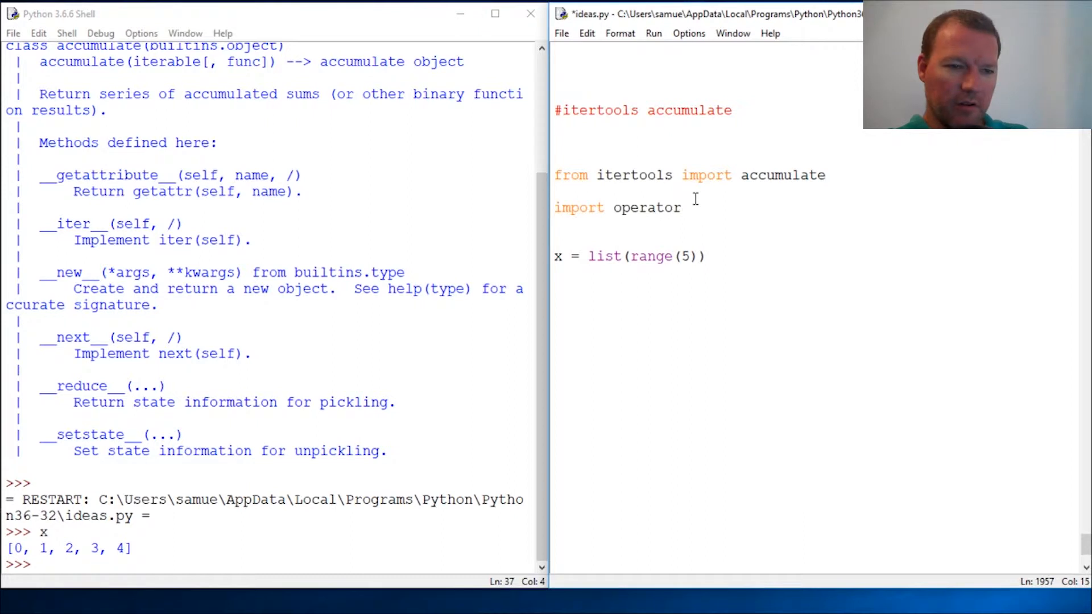
key("enter")
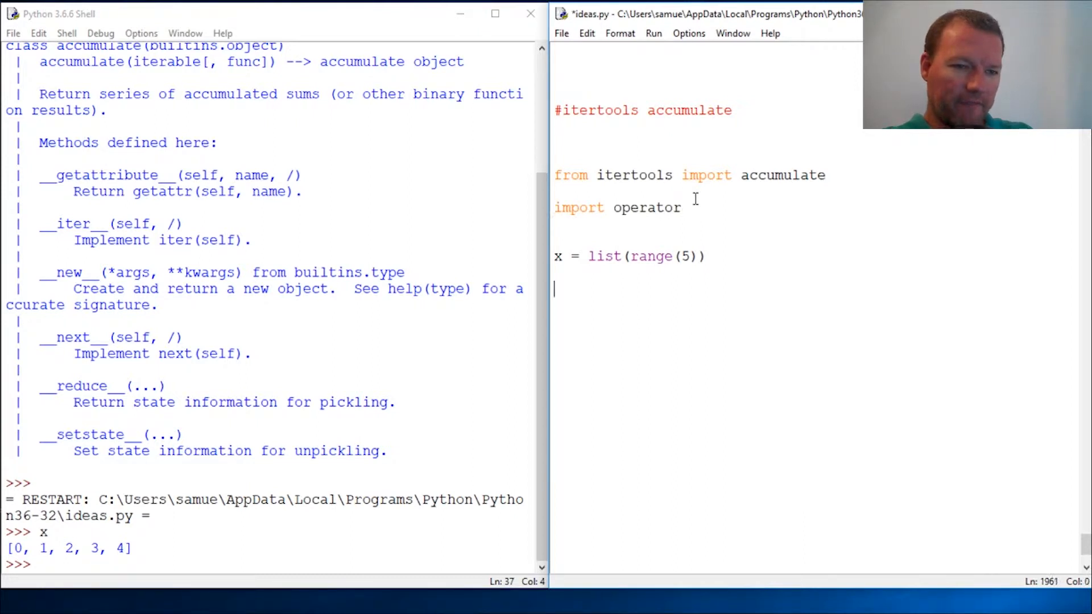
Step: Add the line accumulate(x, operator.add) to the script
type("acu")
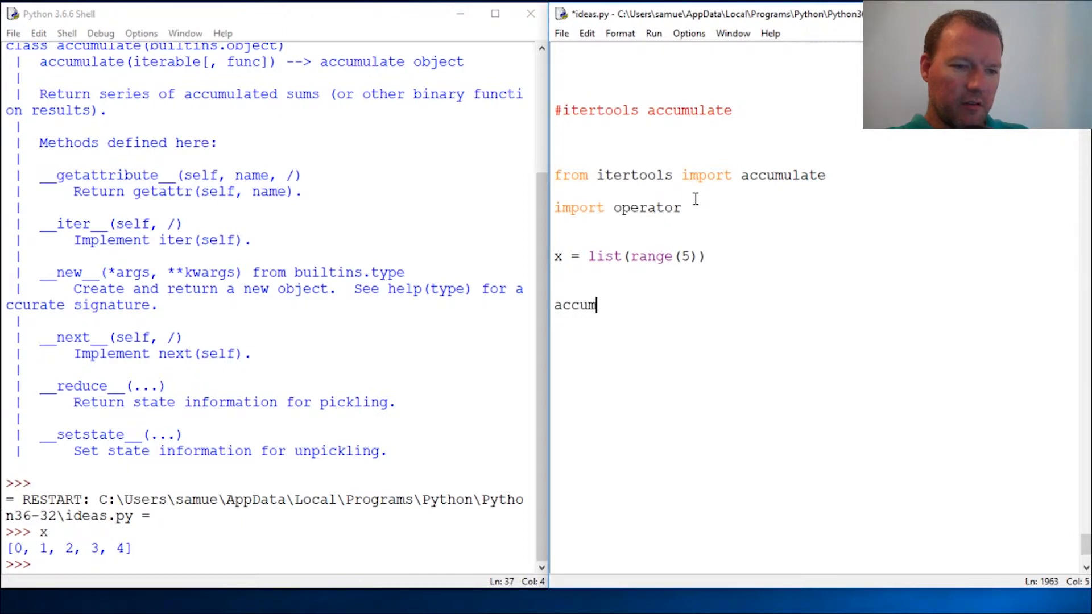
type("ulate")
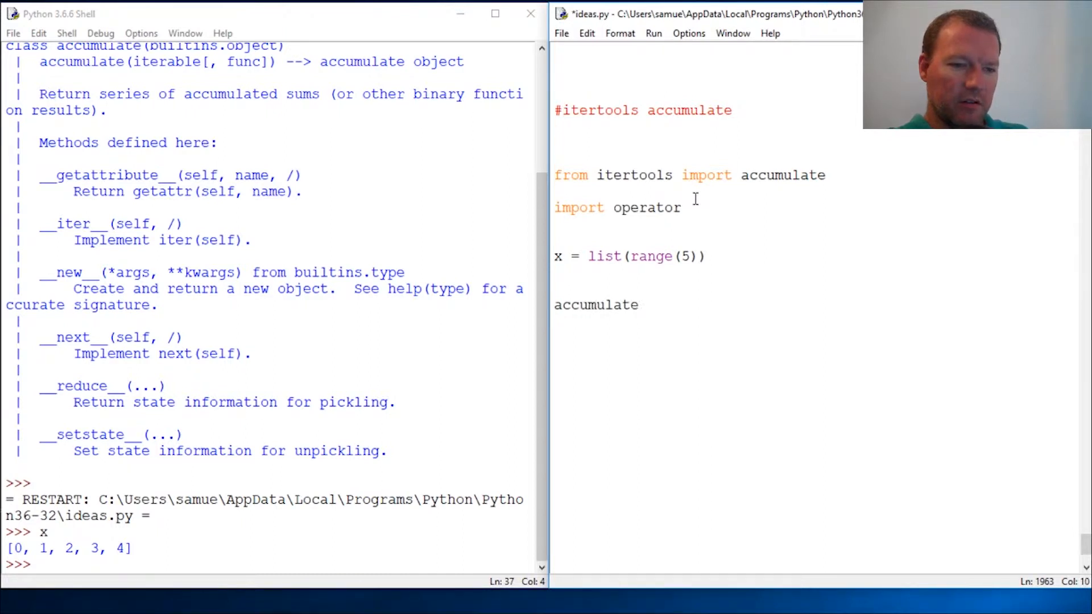
type("(x,")
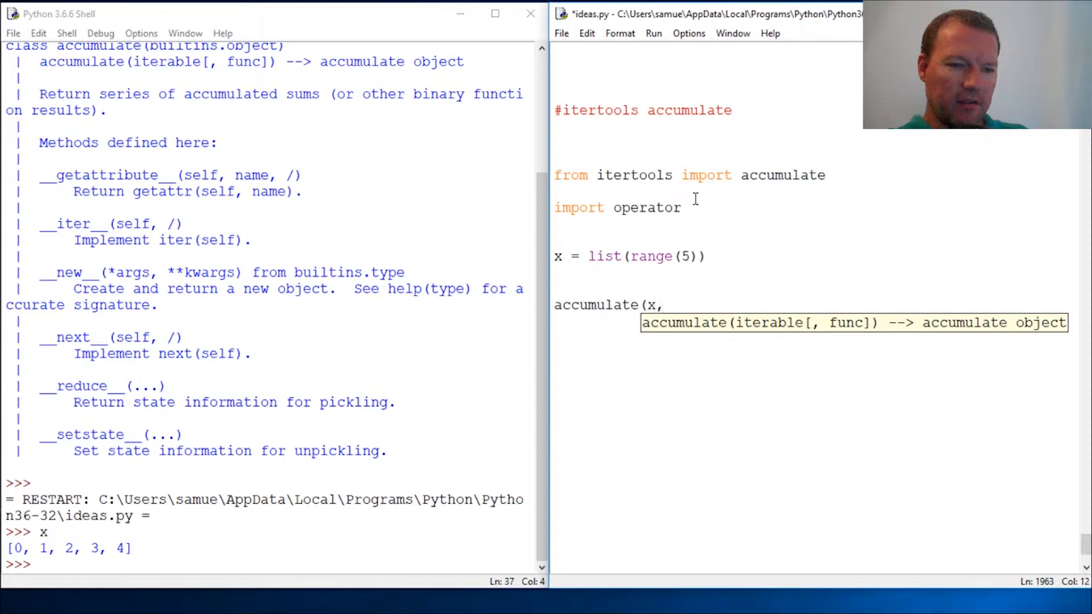
type("op")
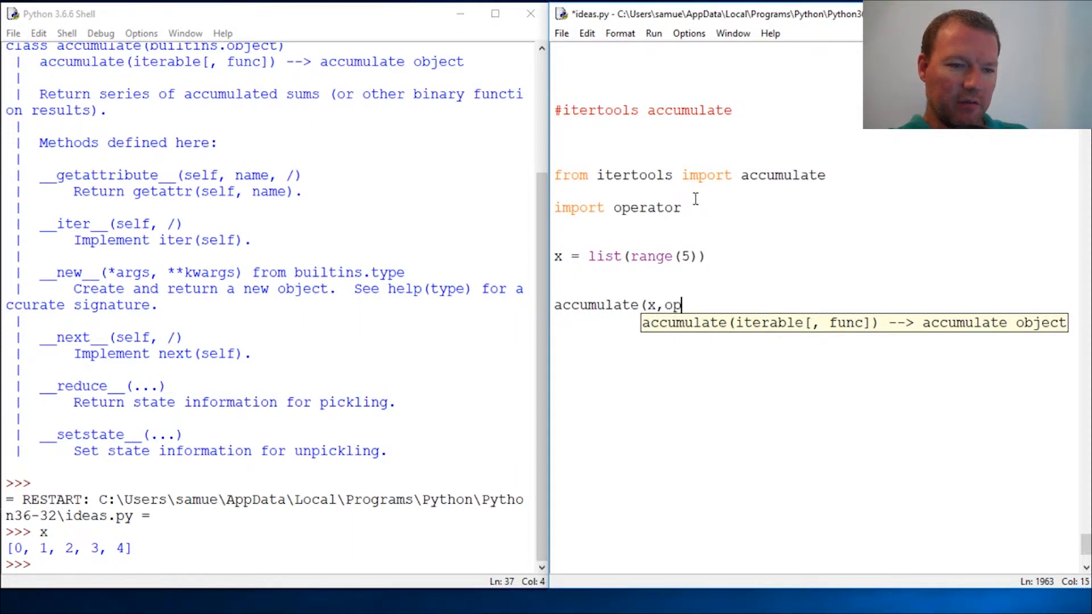
type("eratro")
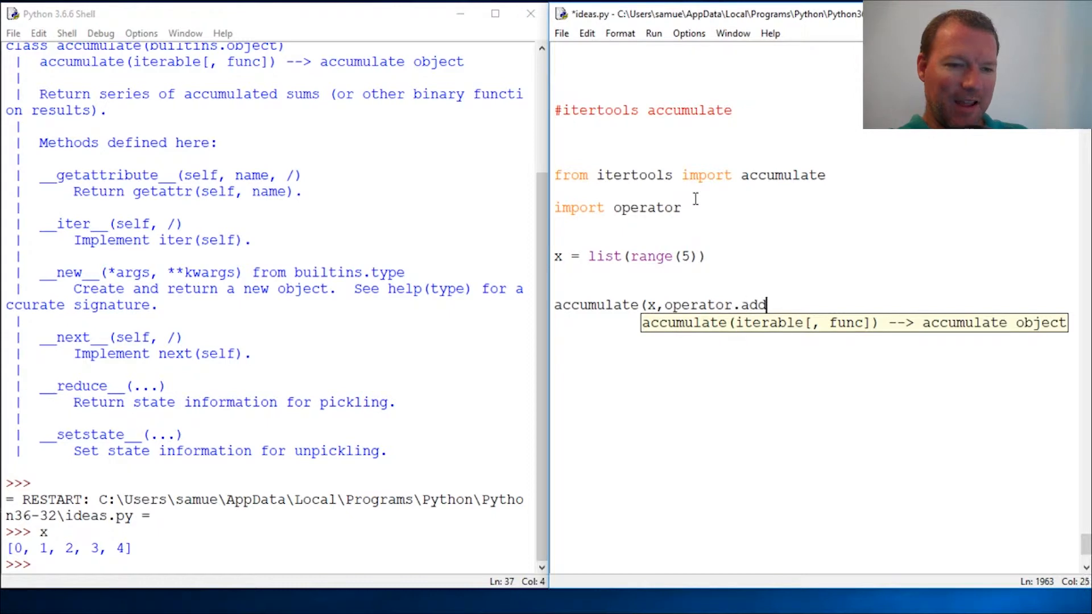
type(")")
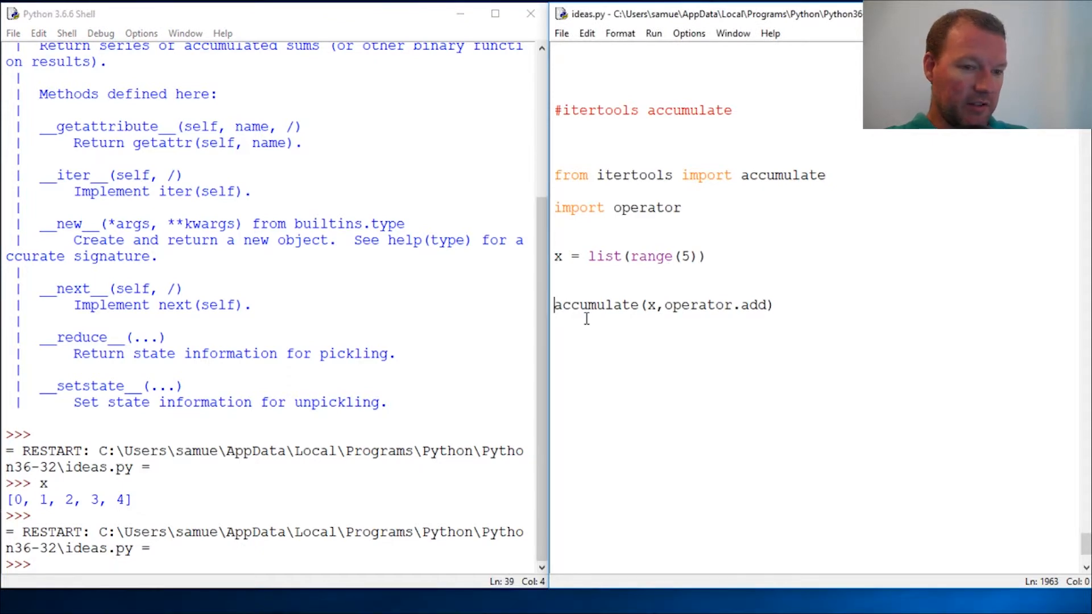
Step: Assign the accumulate call to y and wrap it in list(), giving [0, 1, 3, 6, 10]
type("y =")
left_click(264, 563)
type("y")
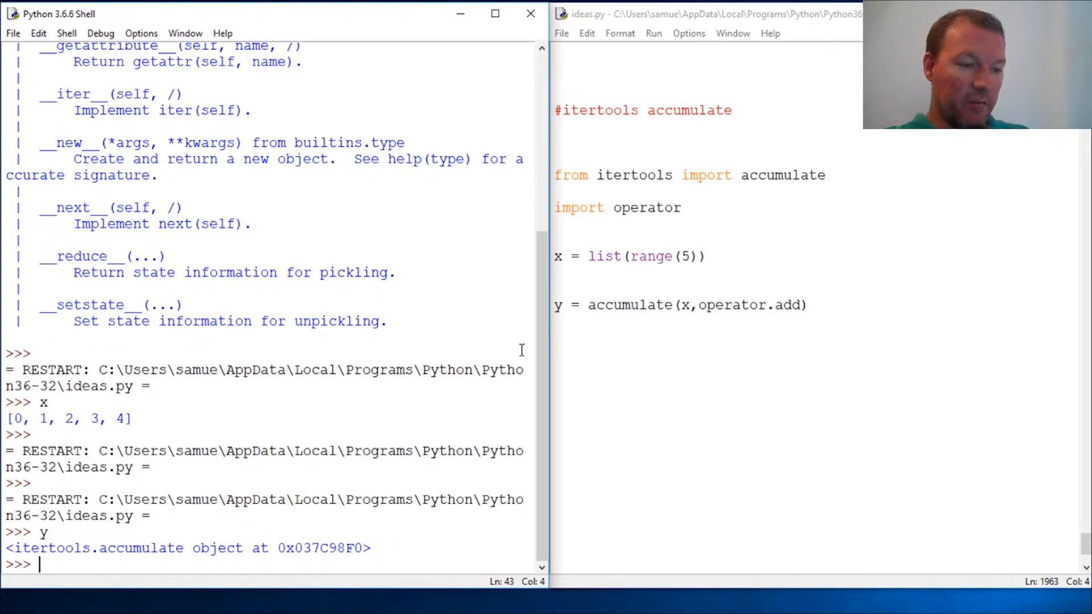
double_click(217, 548)
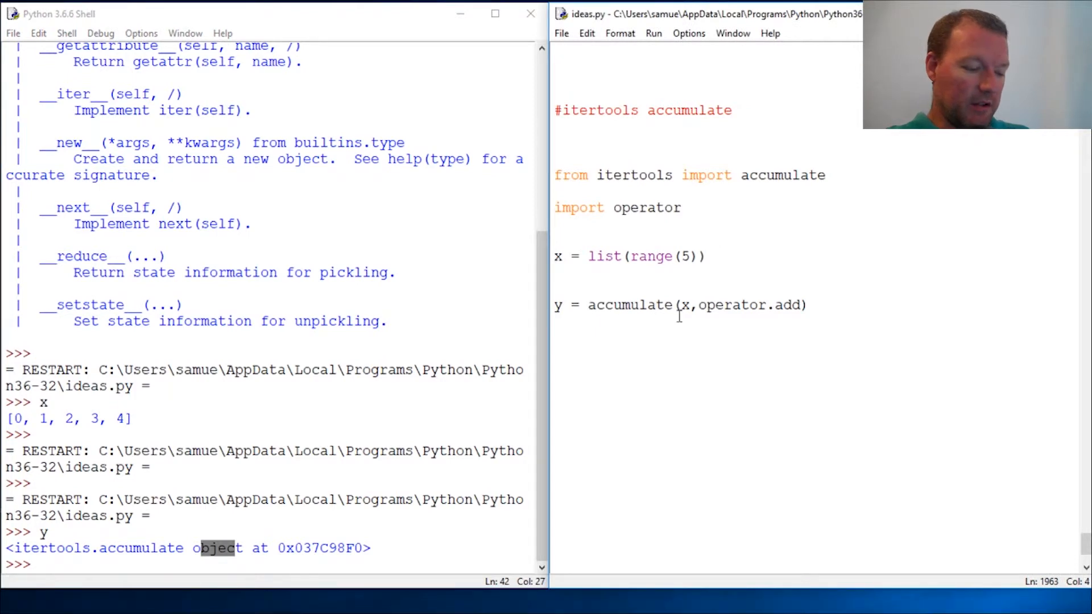
type("list(")
left_click(268, 563)
type("y")
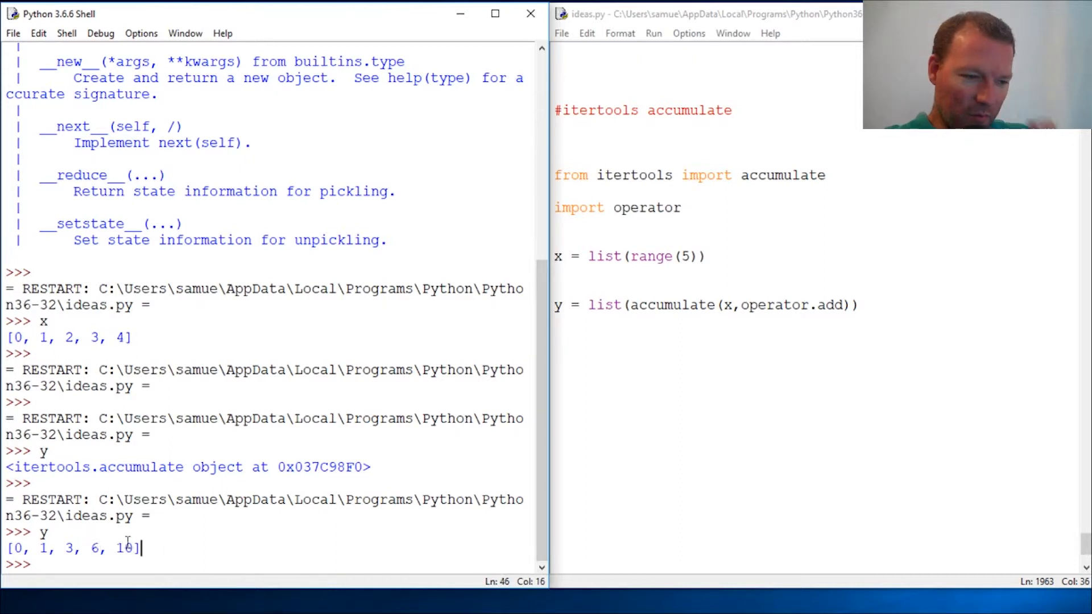
double_click(124, 548)
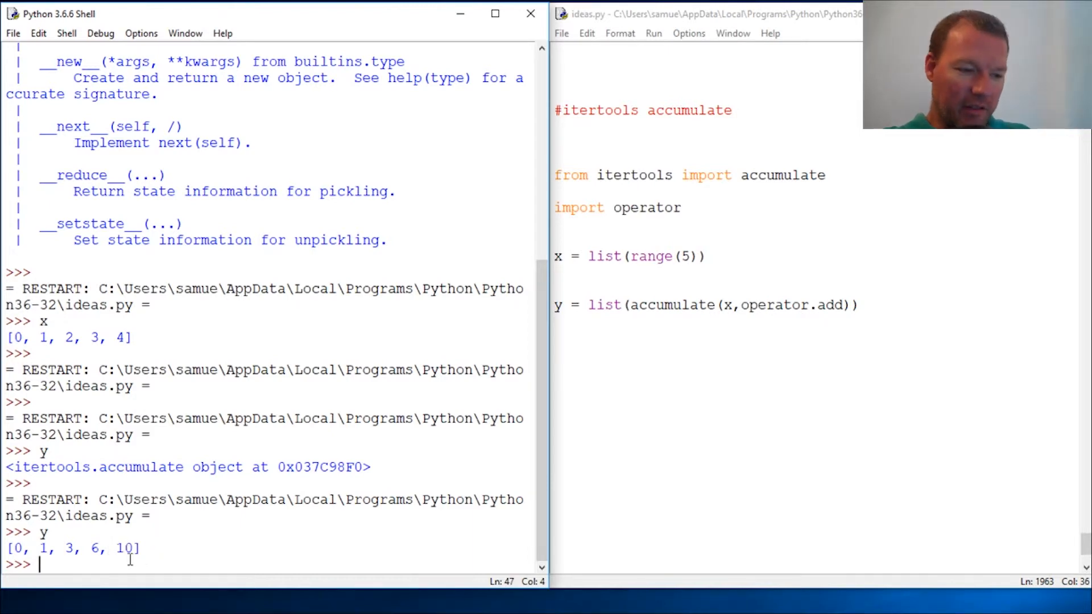
double_click(122, 548)
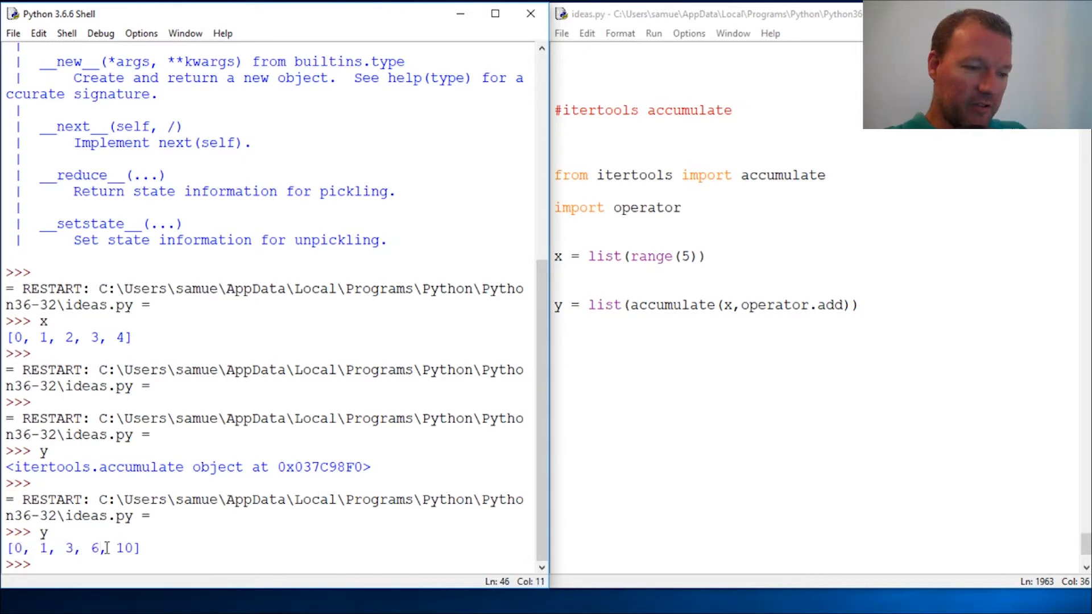
double_click(128, 549)
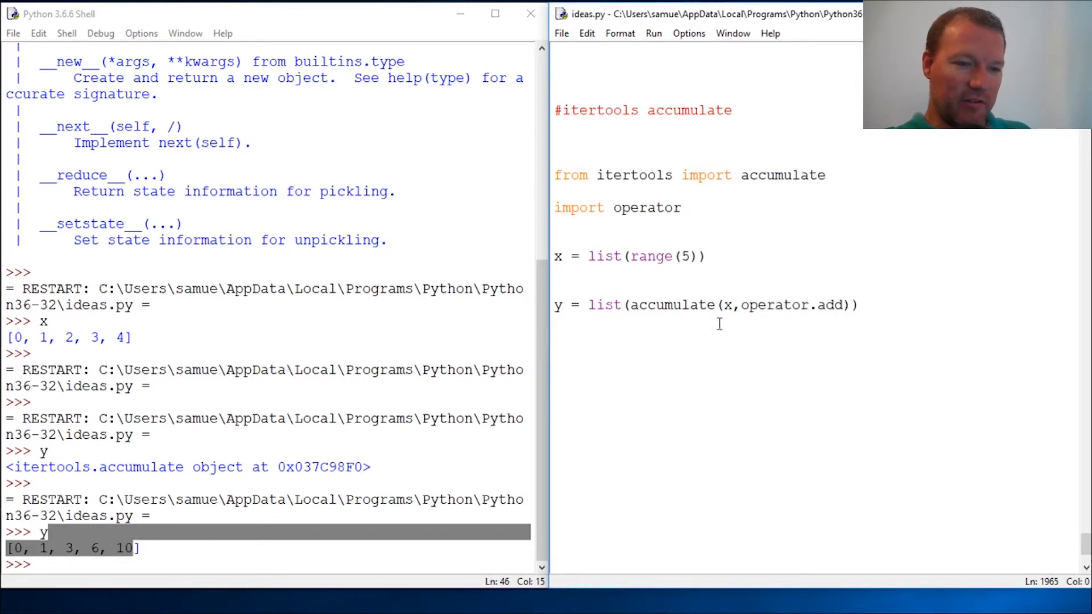
double_click(829, 305)
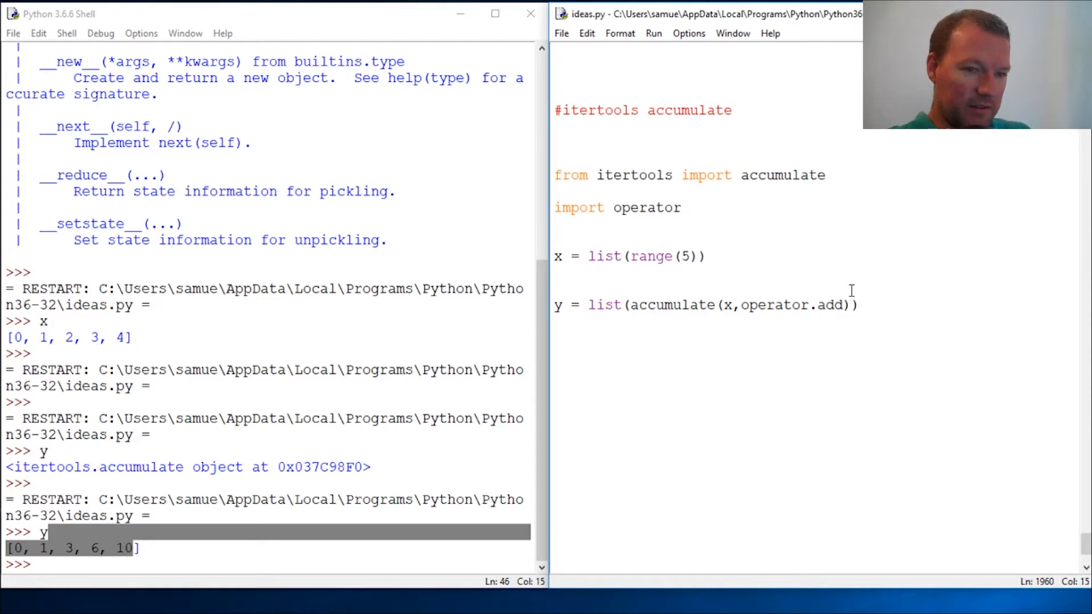
Step: Switch to range(1,5) and operator.mul so y becomes [1, 2, 6, 24]
type("1,")
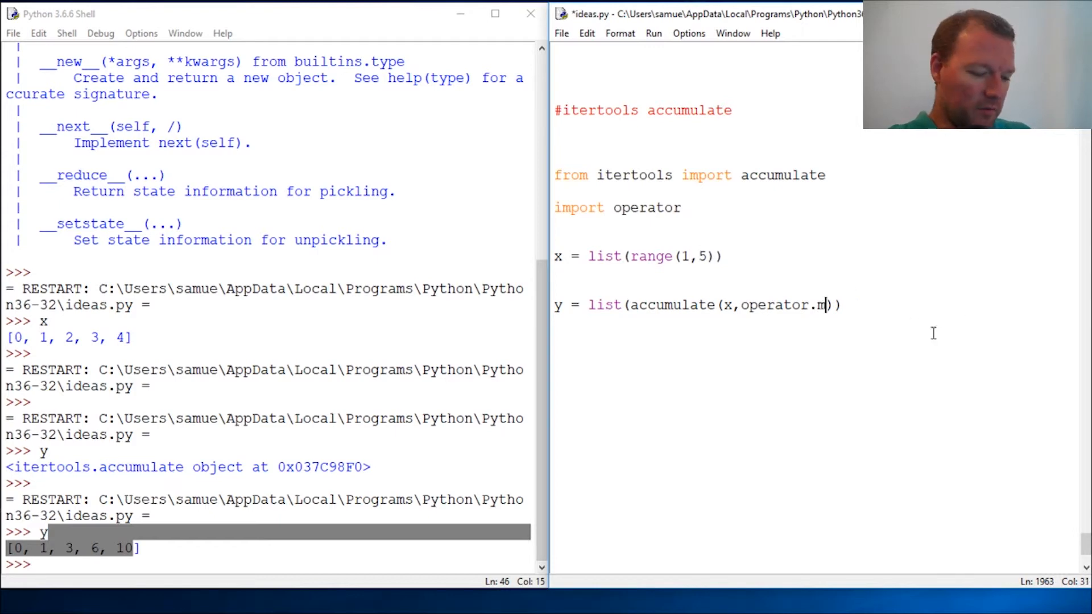
type("ul")
left_click(267, 563)
type("y")
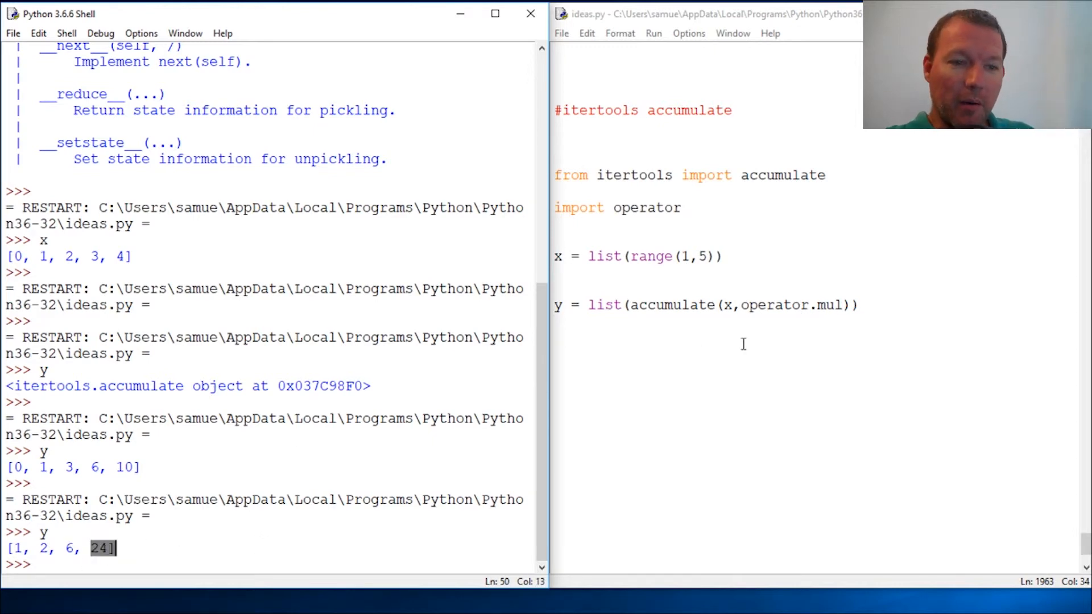
double_click(775, 174)
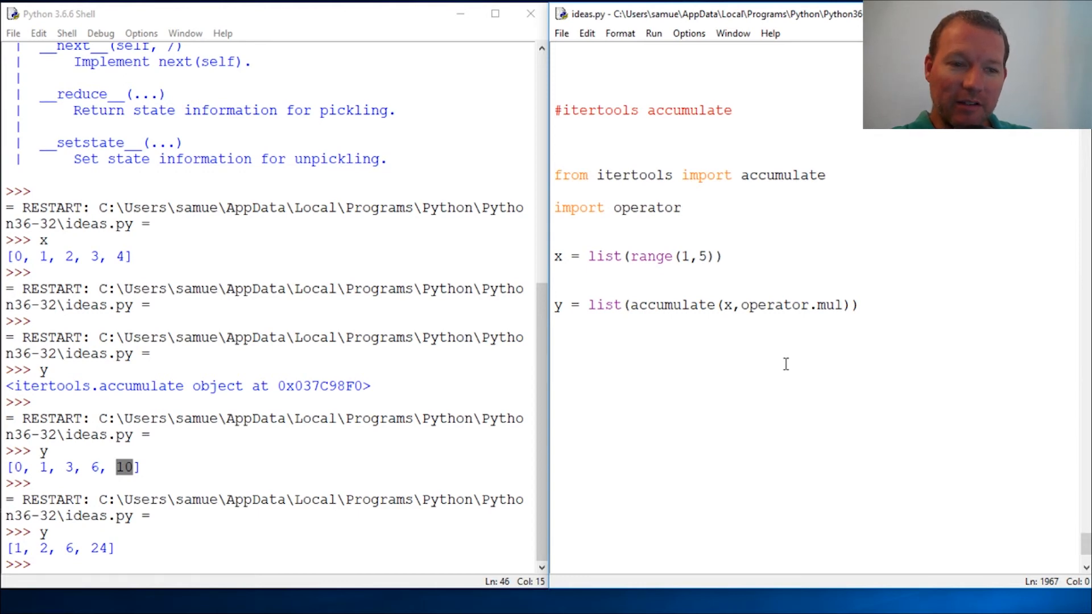
left_click(553, 369)
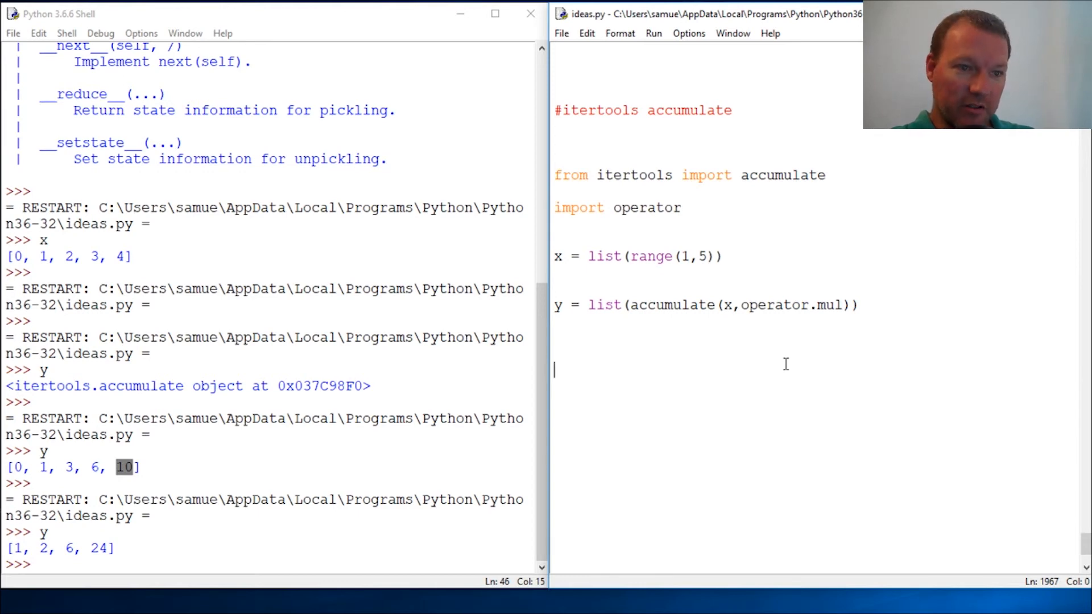